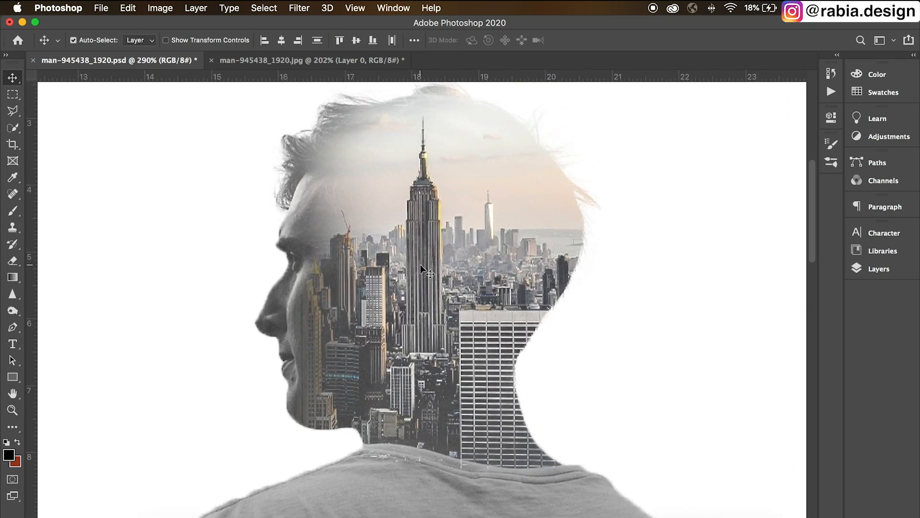
Bring the man-945438_1920.jpg profile photo to the front
{"action": "left_click", "coordinate": [305, 60]}
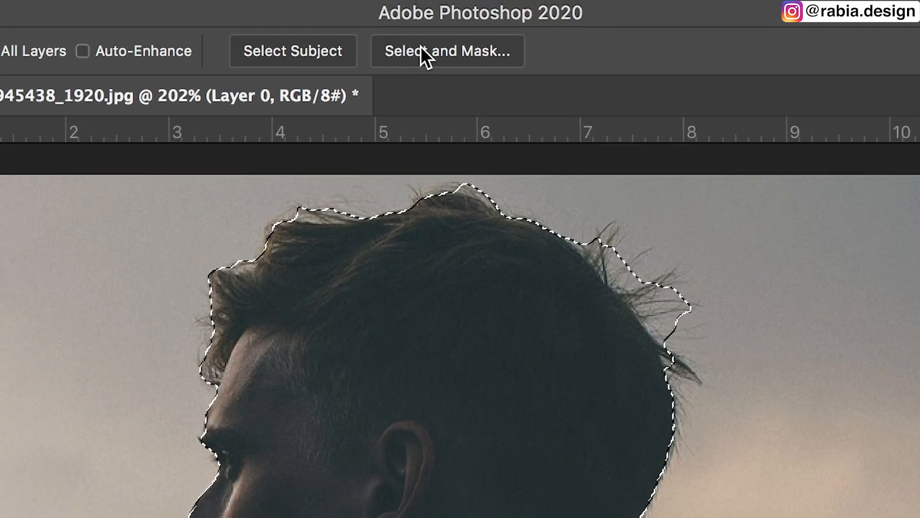
In Select and Mask, brush the refine edge over the hair to include stray strands
{"action": "left_click", "coordinate": [447, 51]}
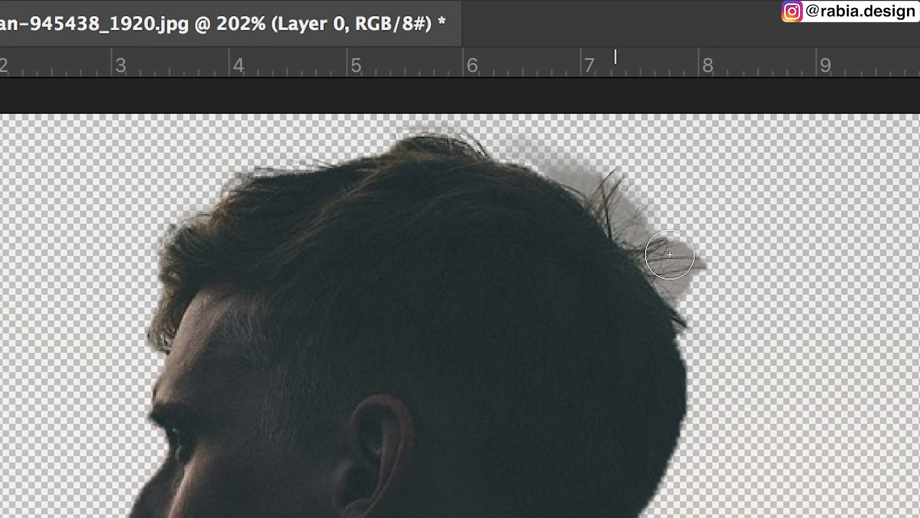
{"action": "left_click_drag", "start_coordinate": [669, 254], "coordinate": [561, 176]}
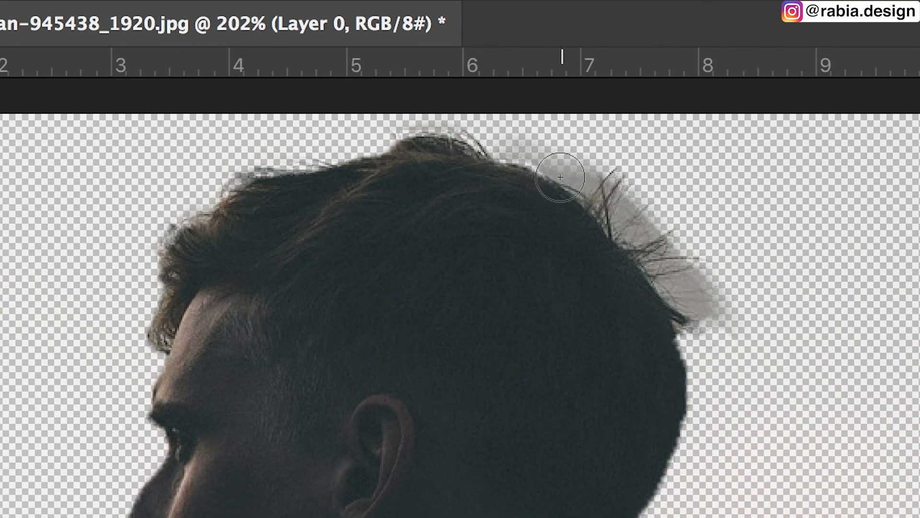
{"action": "left_click_drag", "start_coordinate": [560, 176], "coordinate": [619, 252]}
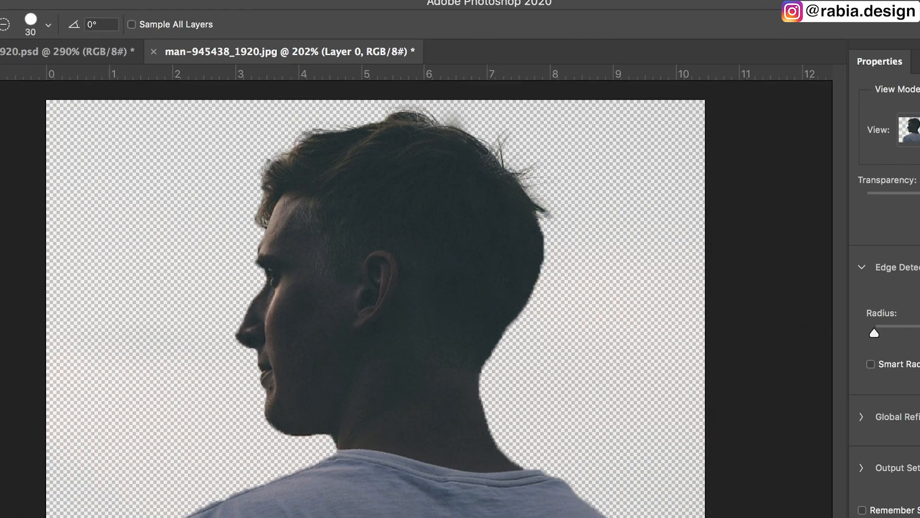
Invert the man selection so the sky background is selected
{"action": "right_click", "coordinate": [410, 264]}
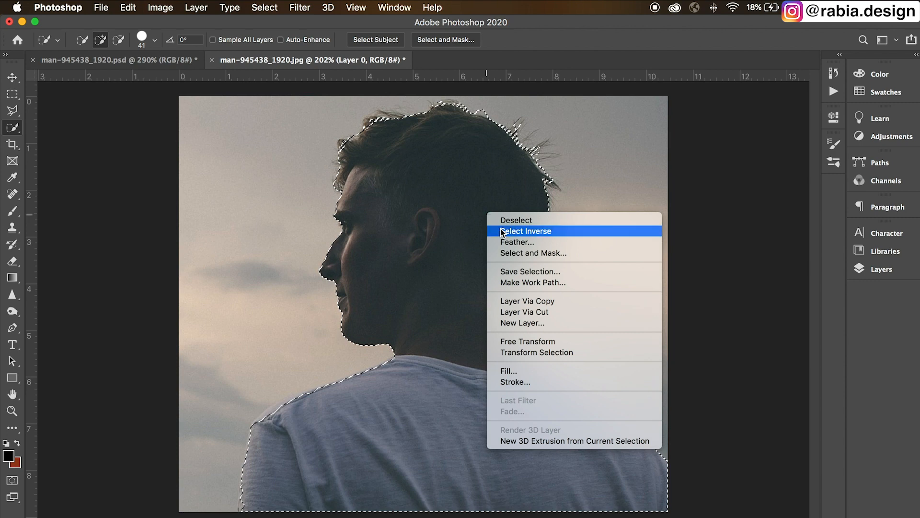
{"action": "left_click", "coordinate": [524, 231]}
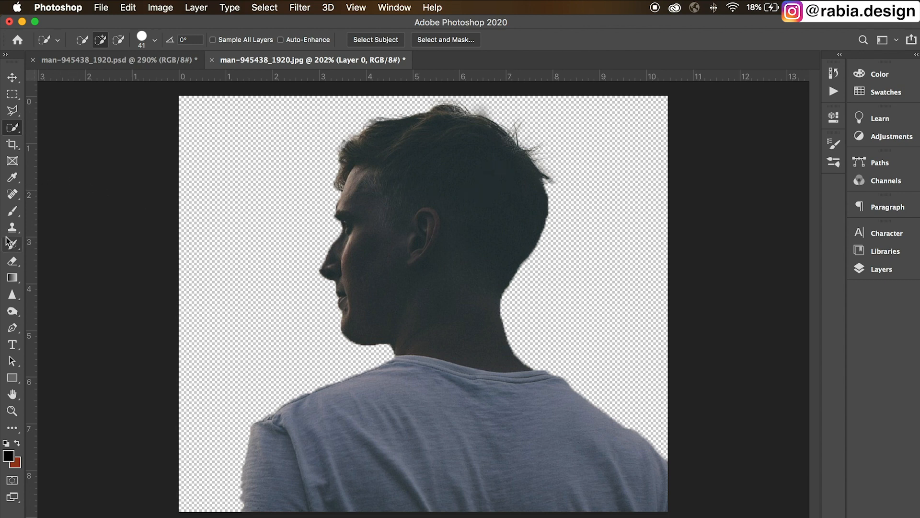
{"action": "mouse_move", "coordinate": [11, 264]}
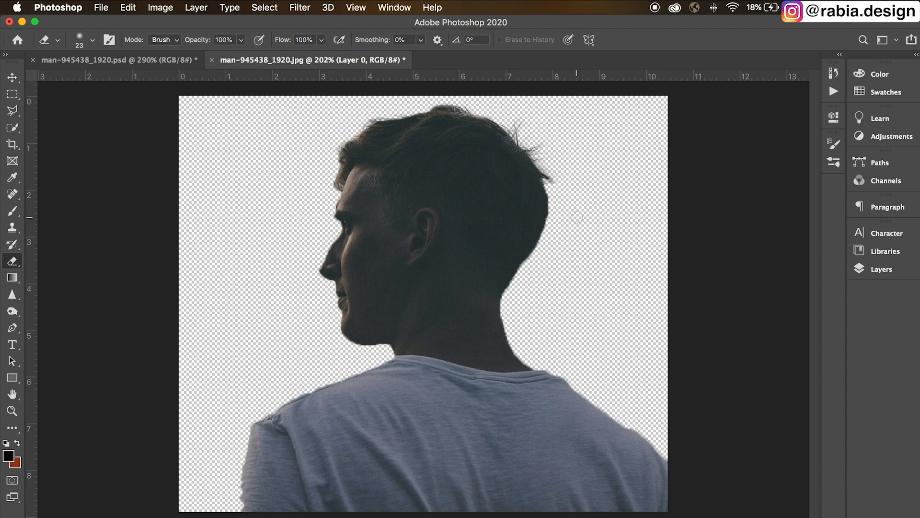
Open the Create New Fill or Adjustment Layer menu in the Layers panel
{"action": "left_click", "coordinate": [881, 269]}
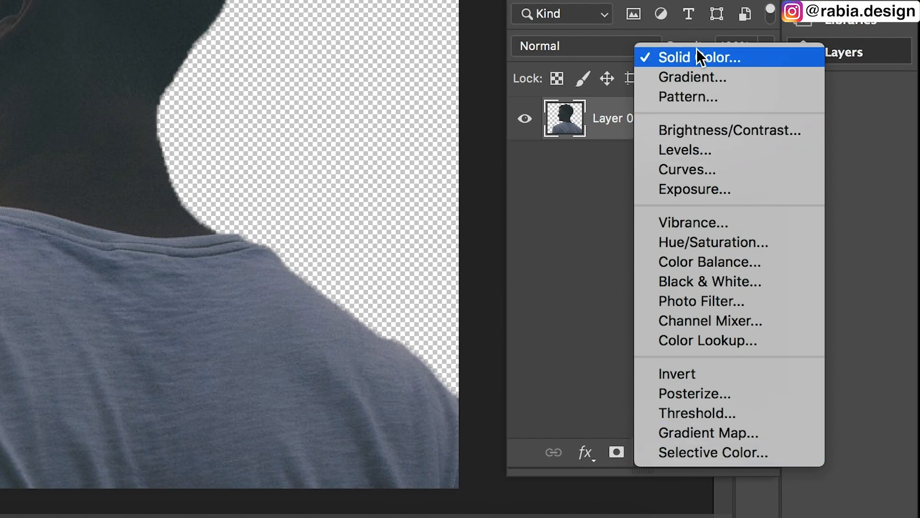
Add a Solid Color fill layer with a light backdrop colour
{"action": "left_click", "coordinate": [696, 57]}
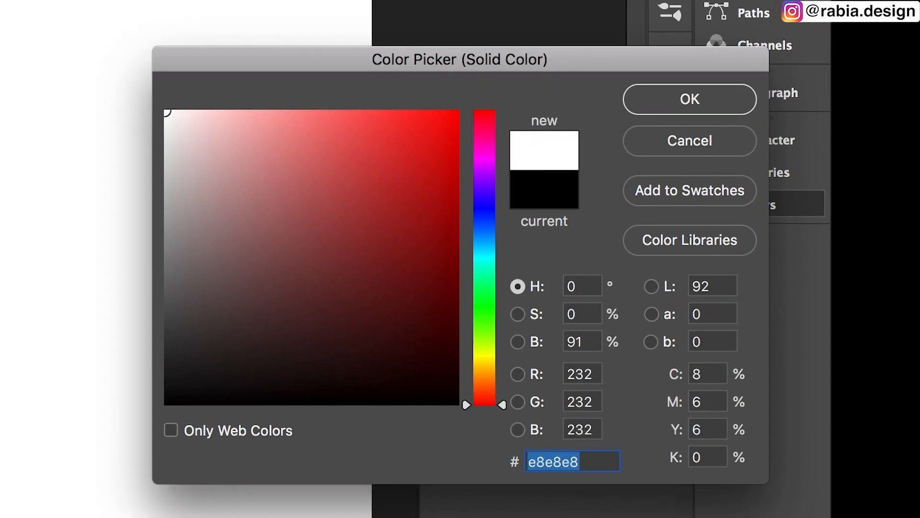
{"action": "left_click", "coordinate": [689, 99]}
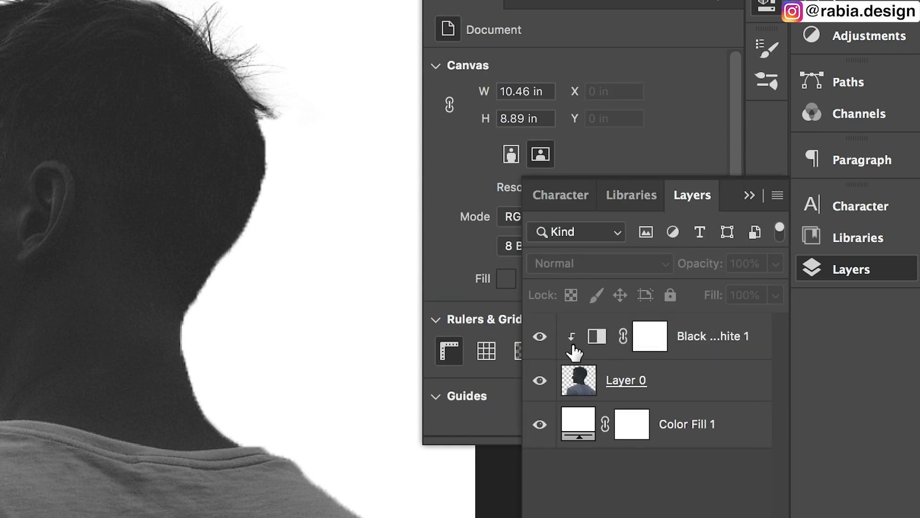
{"action": "mouse_move", "coordinate": [578, 380]}
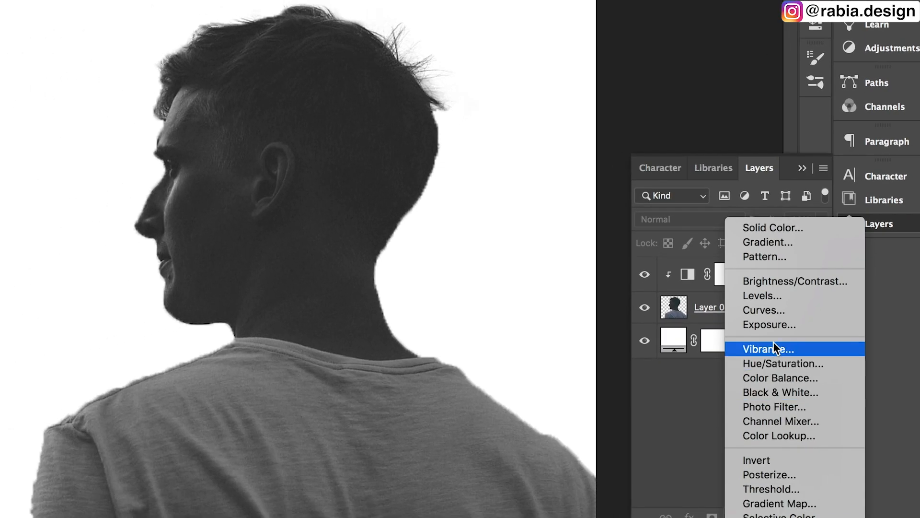
Add a Curves adjustment and raise the curve's midpoint to brighten the man's midtones
{"action": "left_click", "coordinate": [764, 310]}
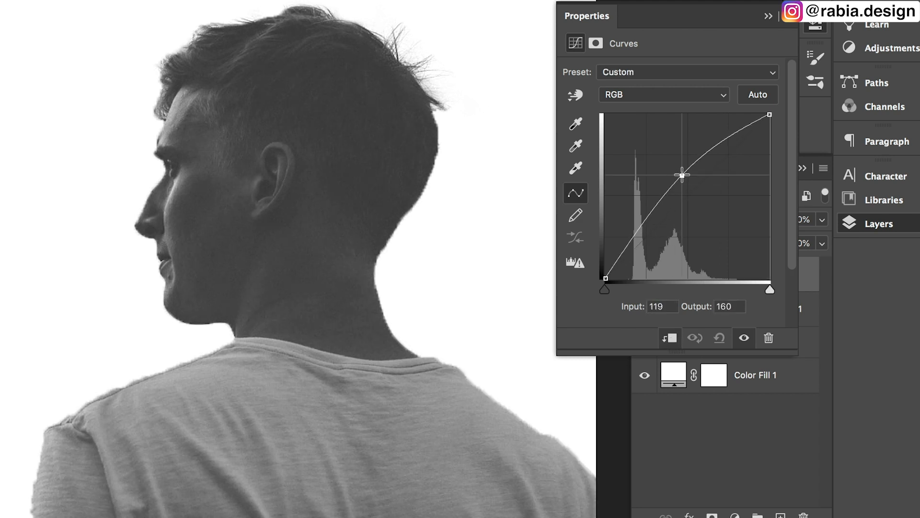
{"action": "left_click_drag", "start_coordinate": [683, 175], "coordinate": [671, 187]}
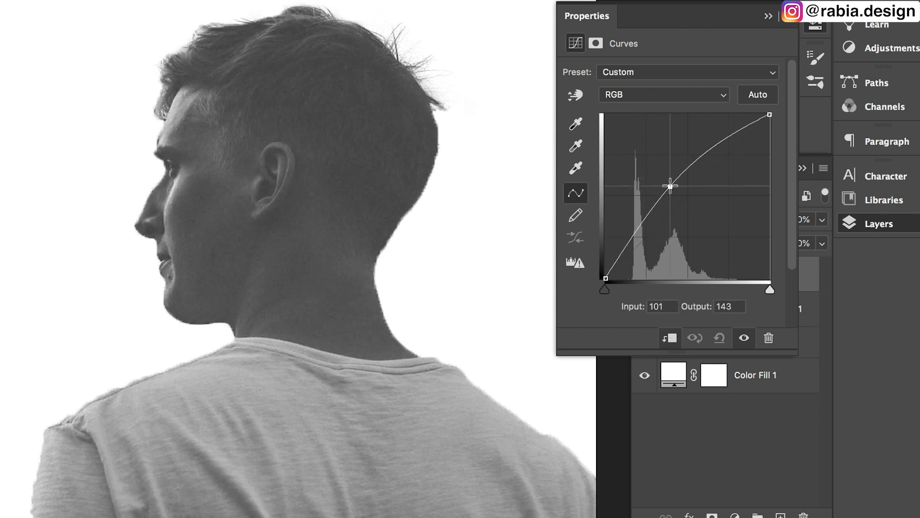
{"action": "left_click_drag", "start_coordinate": [671, 187], "coordinate": [665, 179]}
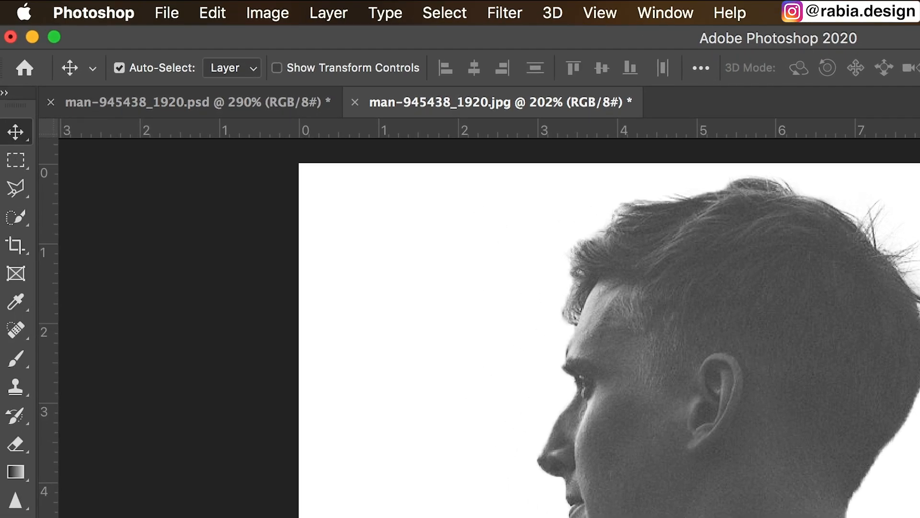
Place new-york-4854718_1920 into the document with File > Place Embedded
{"action": "left_click", "coordinate": [166, 13]}
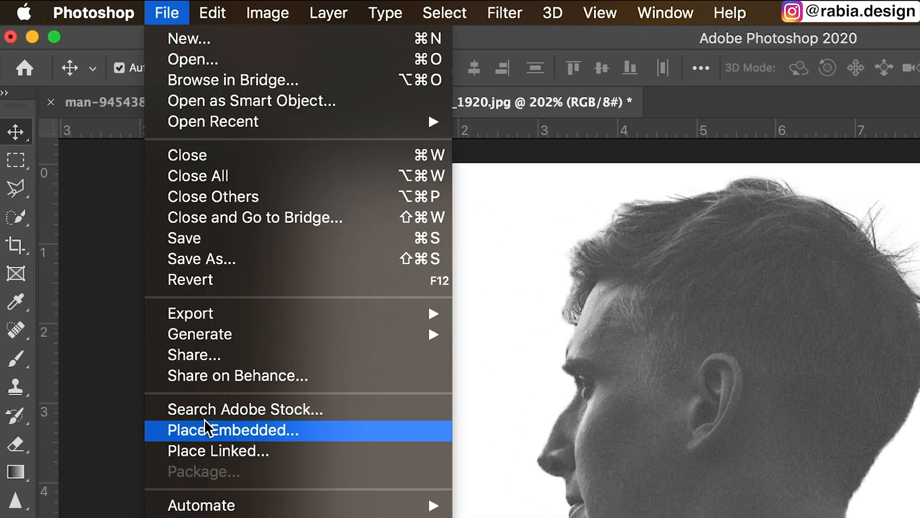
{"action": "left_click", "coordinate": [232, 430]}
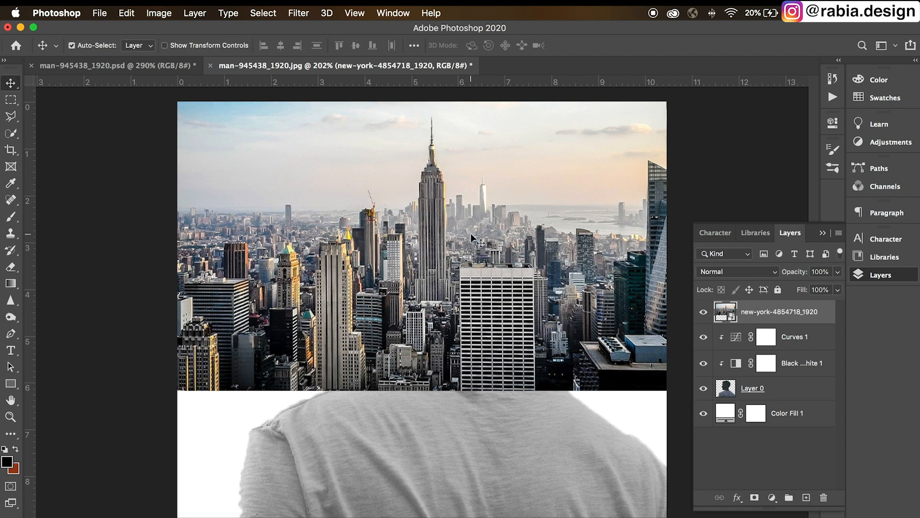
{"action": "mouse_move", "coordinate": [483, 242]}
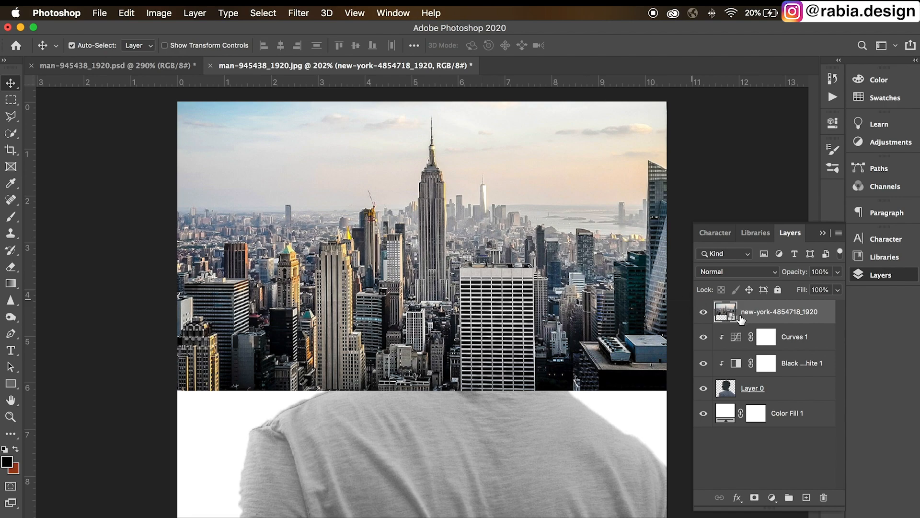
Clip the skyline layer to the man's silhouette and scale it down inside his head
{"action": "right_click", "coordinate": [773, 311]}
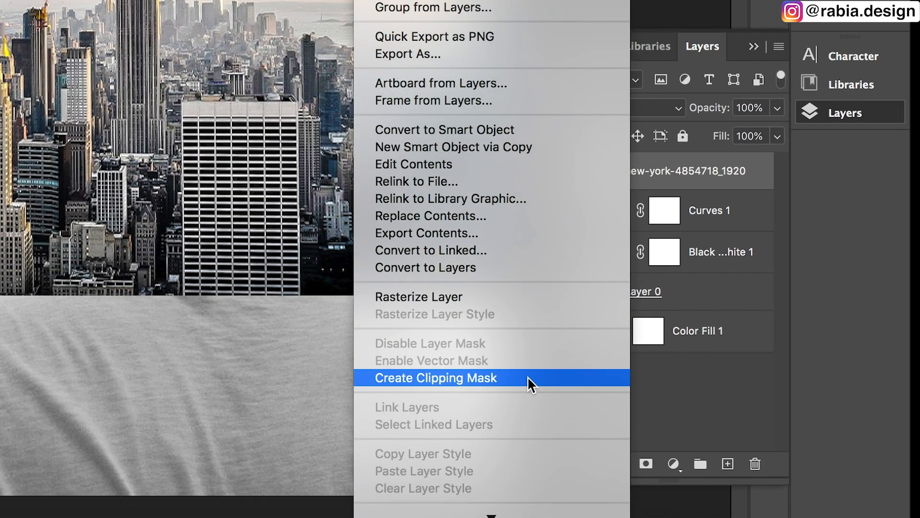
{"action": "left_click", "coordinate": [435, 378]}
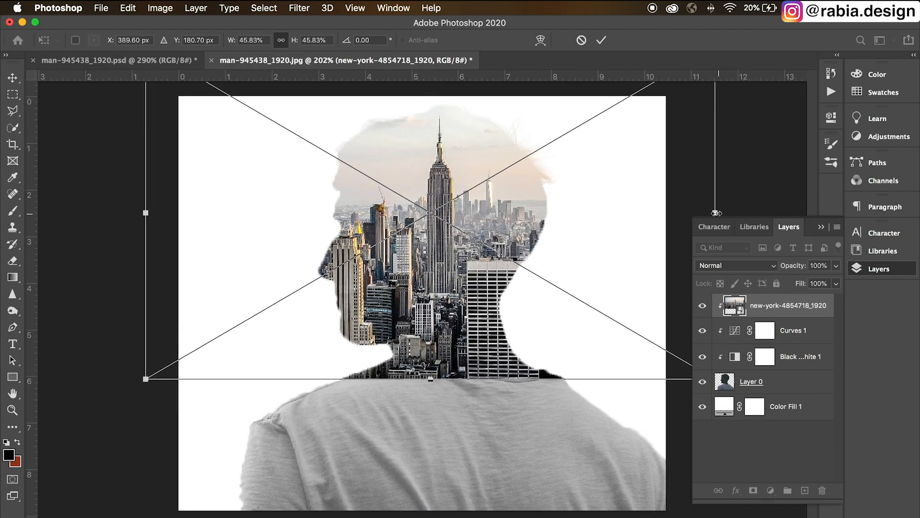
{"action": "left_click_drag", "start_coordinate": [145, 213], "coordinate": [156, 220]}
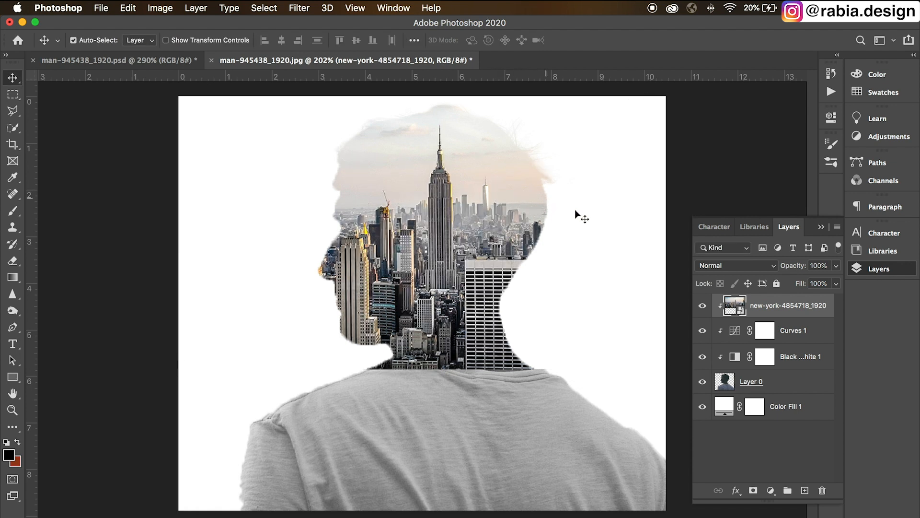
{"action": "mouse_move", "coordinate": [653, 241]}
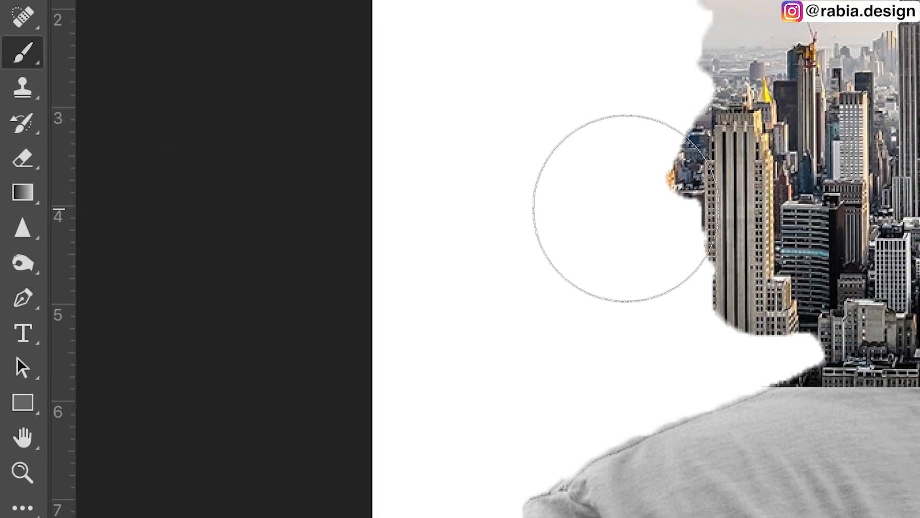
Mask the skyline along the face edge, lowering the brush flow for gentler painting
{"action": "left_click", "coordinate": [157, 44]}
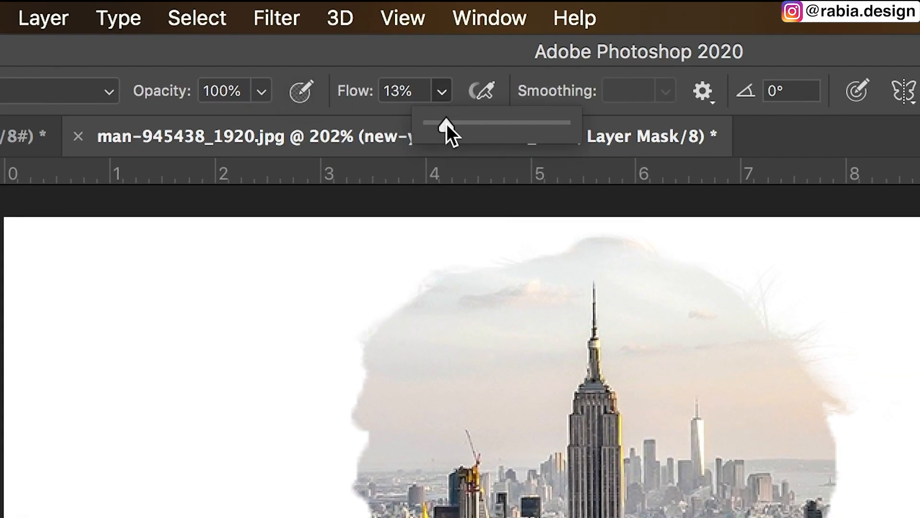
{"action": "left_click_drag", "start_coordinate": [449, 121], "coordinate": [439, 121]}
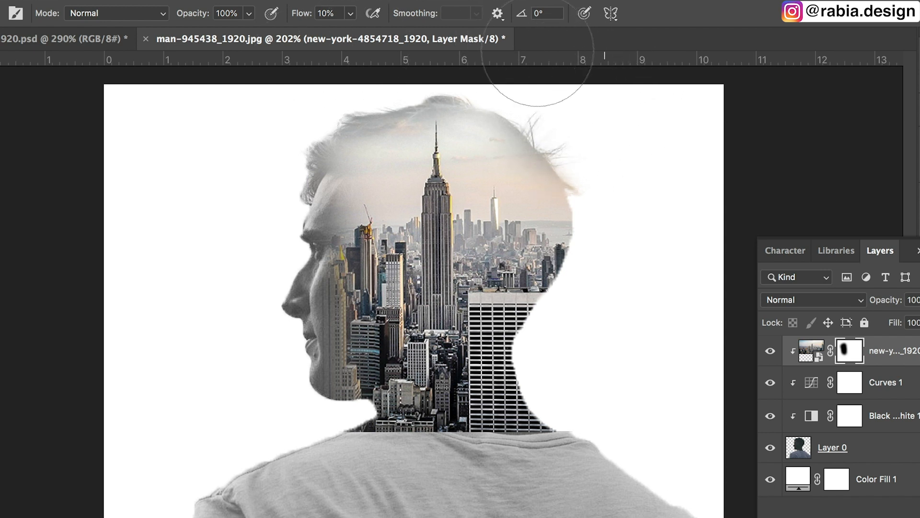
{"action": "mouse_move", "coordinate": [664, 167]}
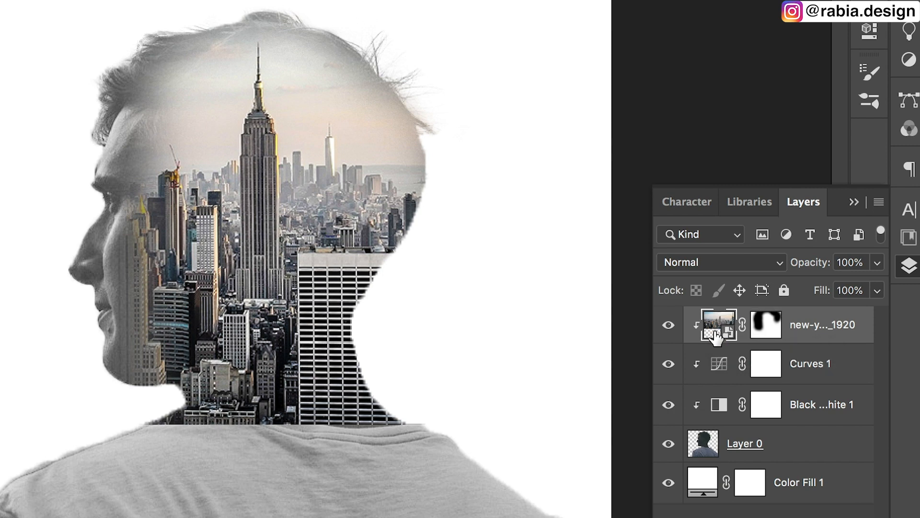
Switch the skyline layer's blend mode to Lighten
{"action": "left_click", "coordinate": [717, 262]}
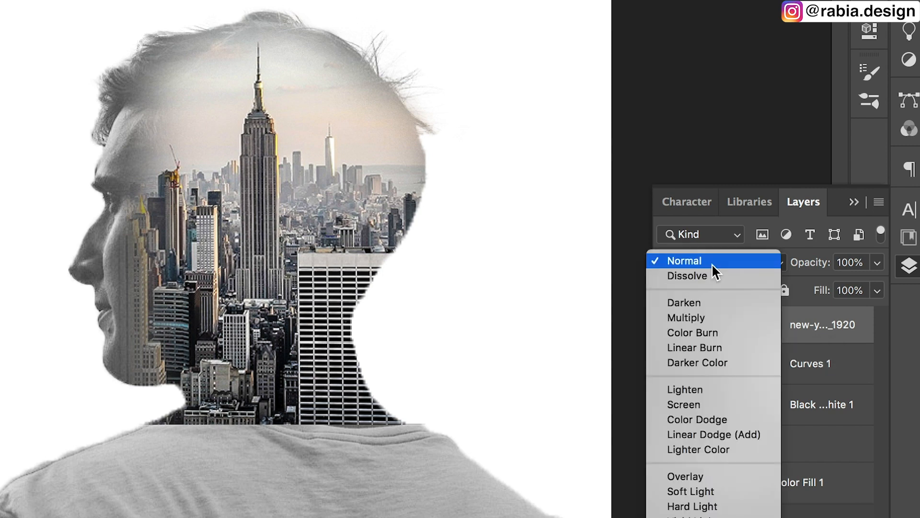
{"action": "mouse_move", "coordinate": [684, 390]}
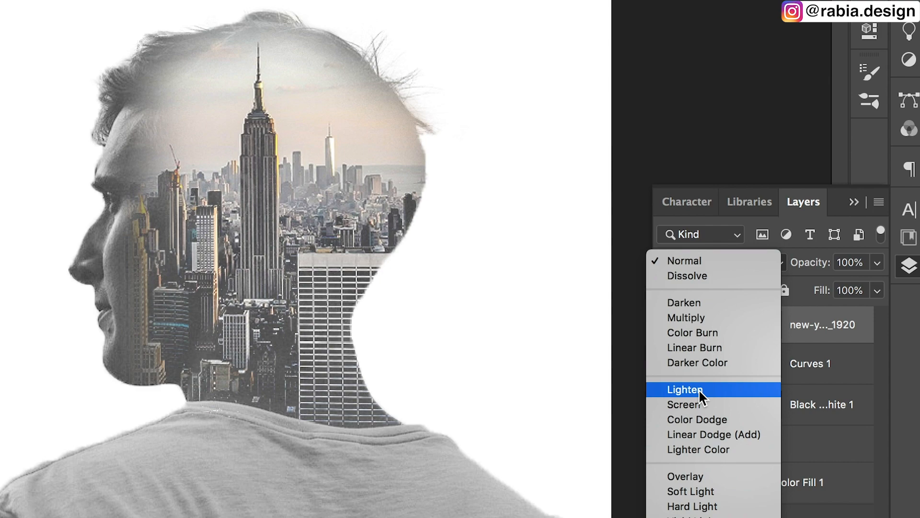
{"action": "left_click", "coordinate": [683, 389]}
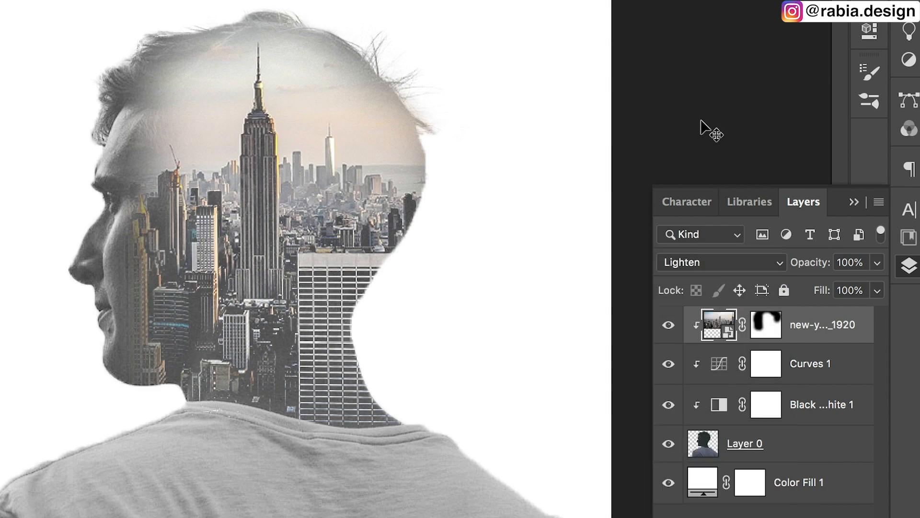